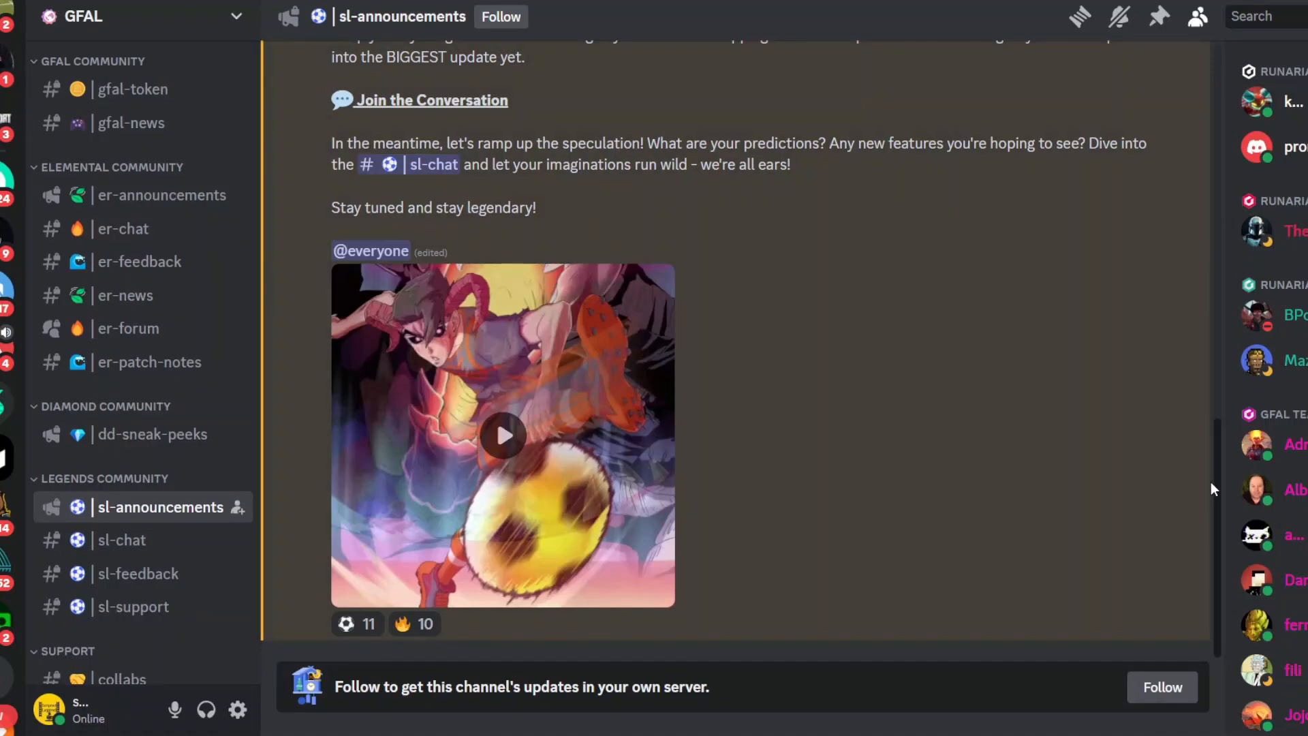
Scroll sl-announcements back to its first post, the January 26, 2024 Games for a Living teaser video
scroll(up, 3)
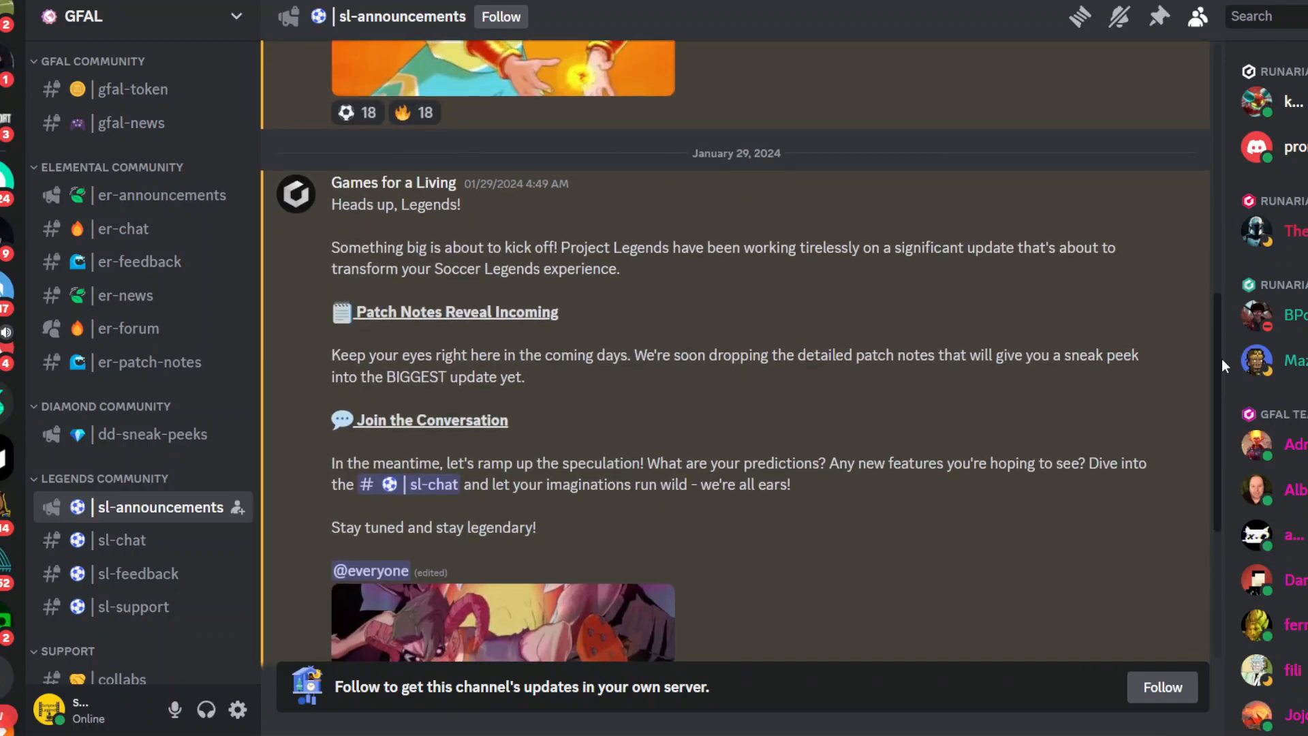
scroll(up, 3)
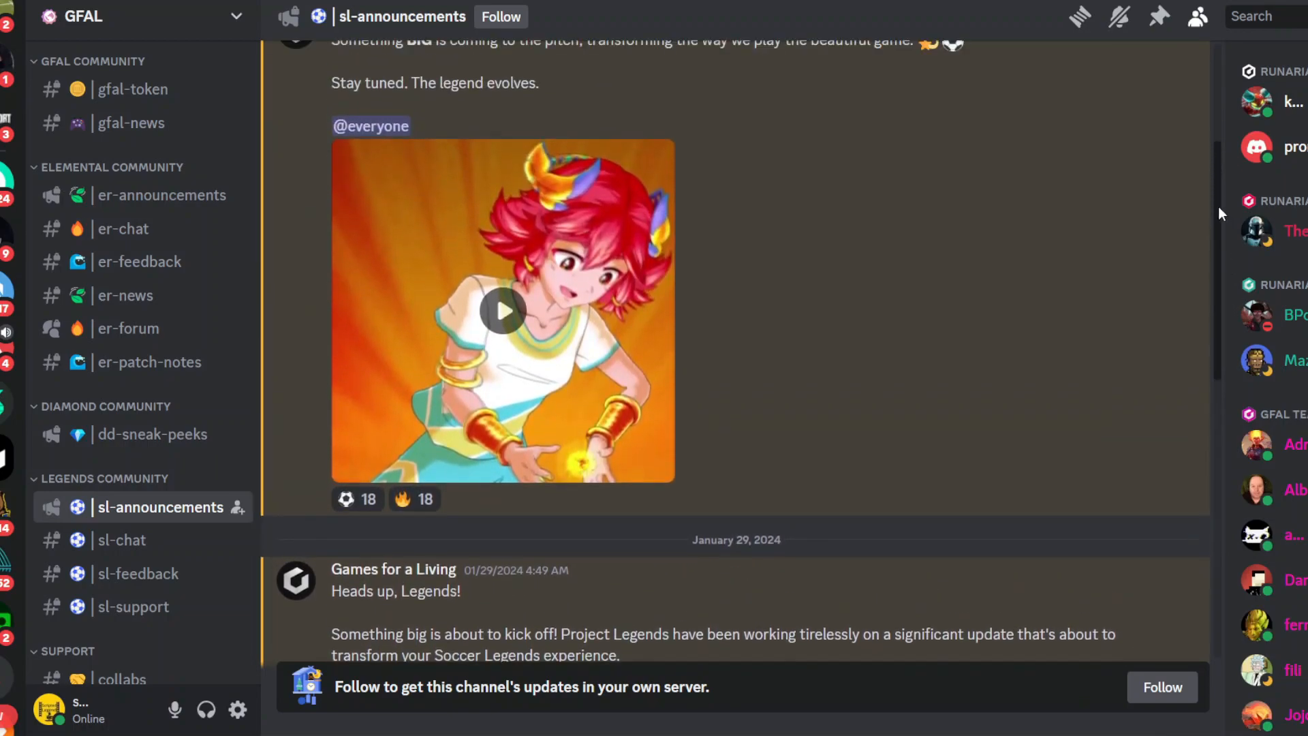
scroll(up, 3)
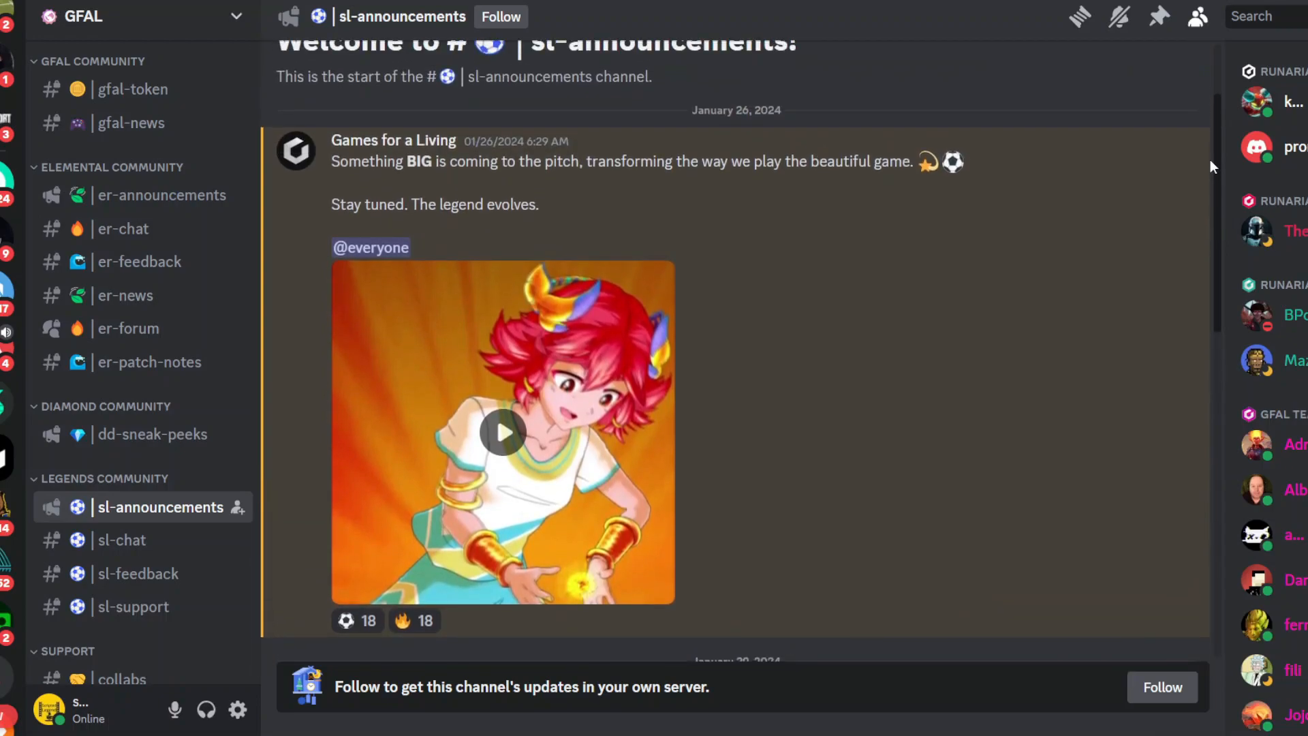
scroll(down, 3)
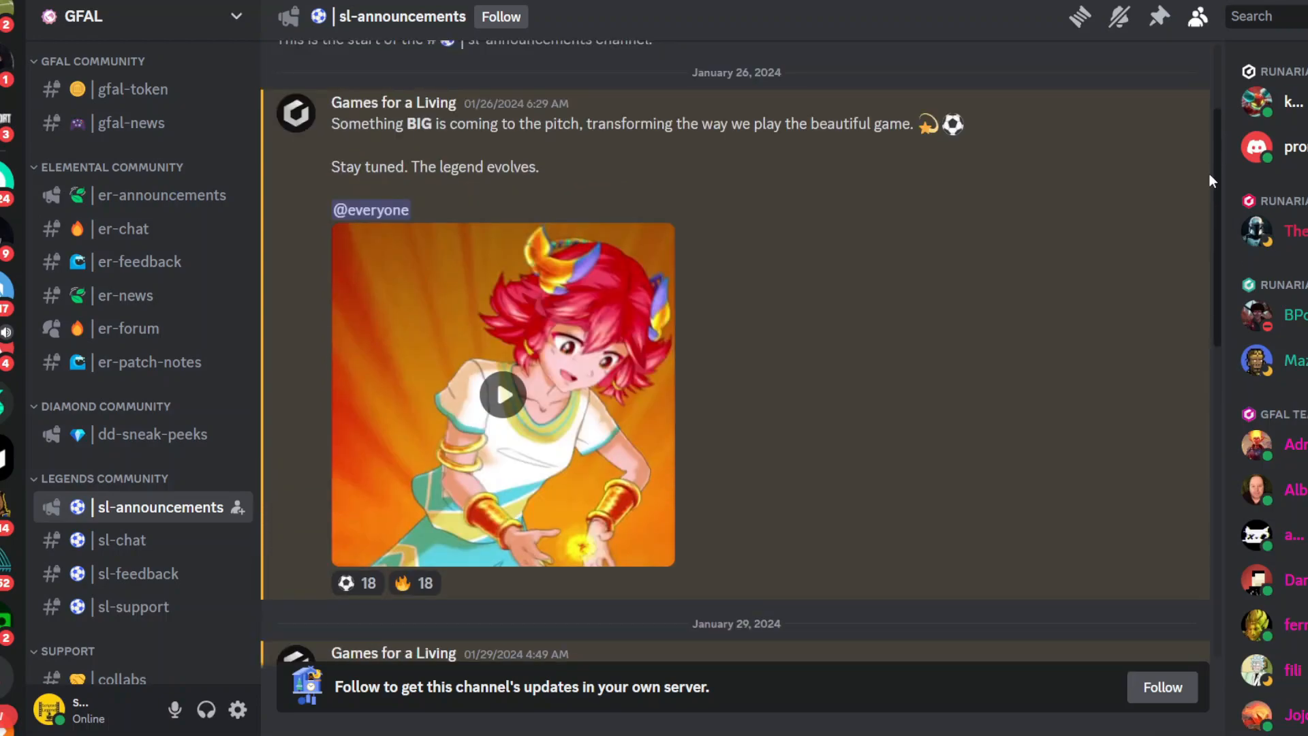
mouse_move(719, 247)
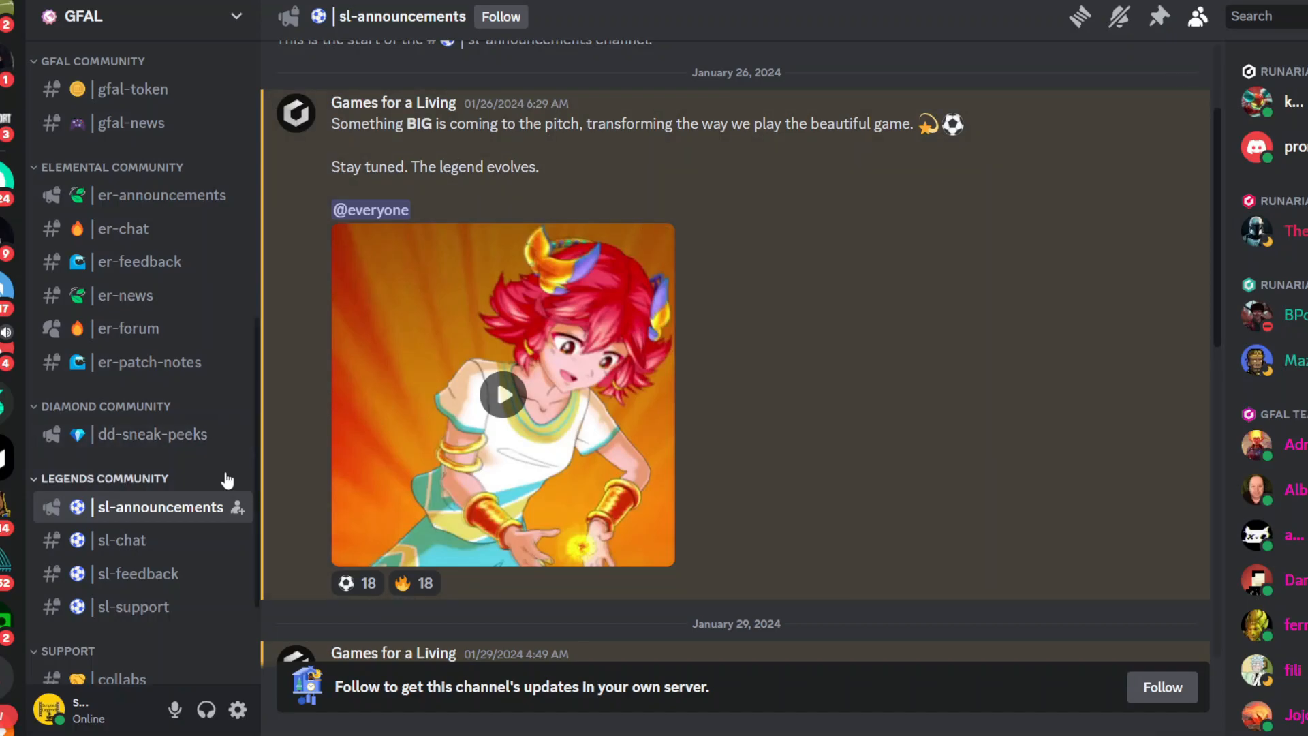
Switch to sl-chat and skim back through player messages about the upcoming update and fix
click(121, 540)
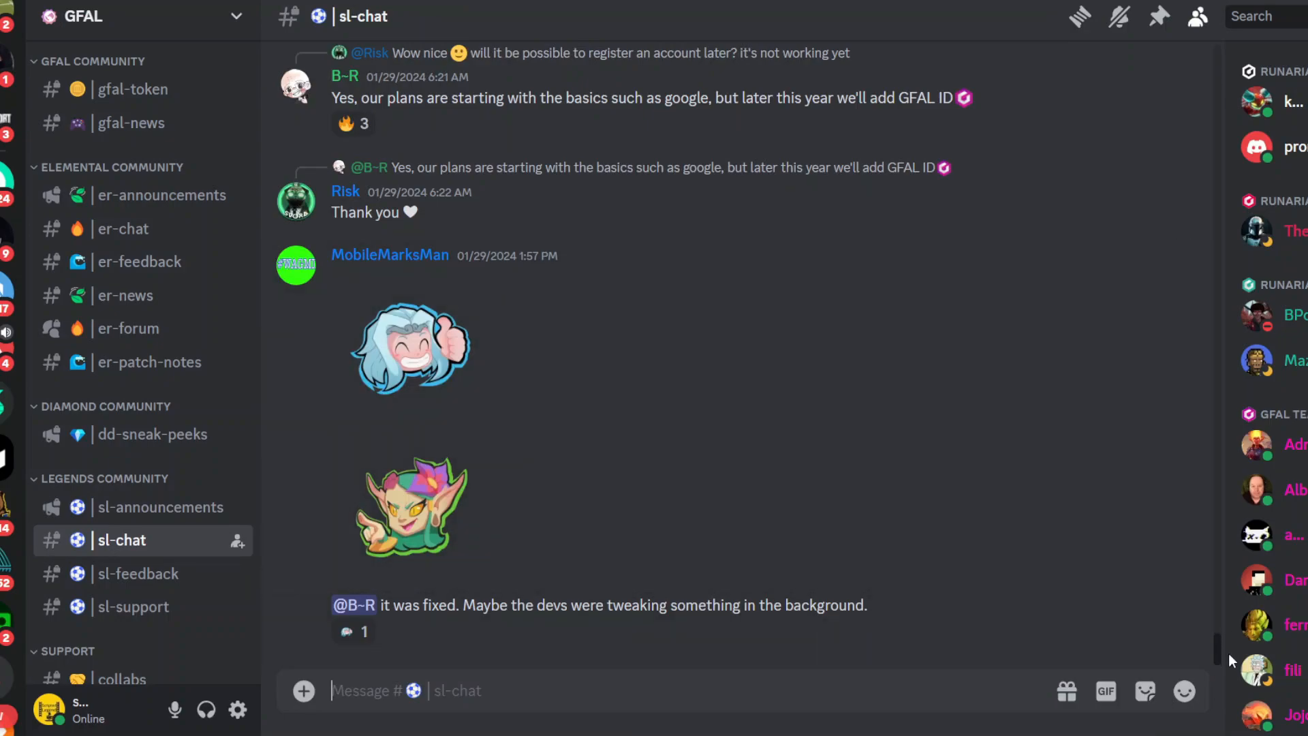
scroll(up, 3)
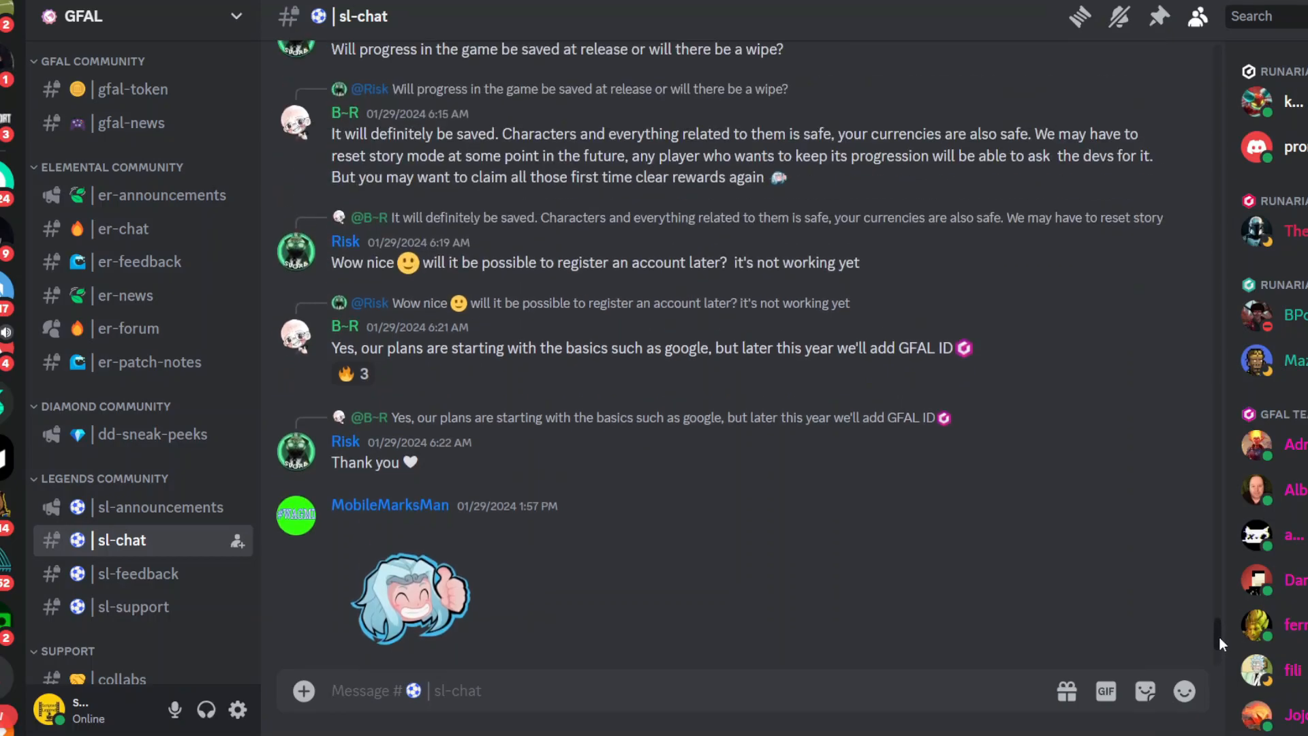
scroll(down, 3)
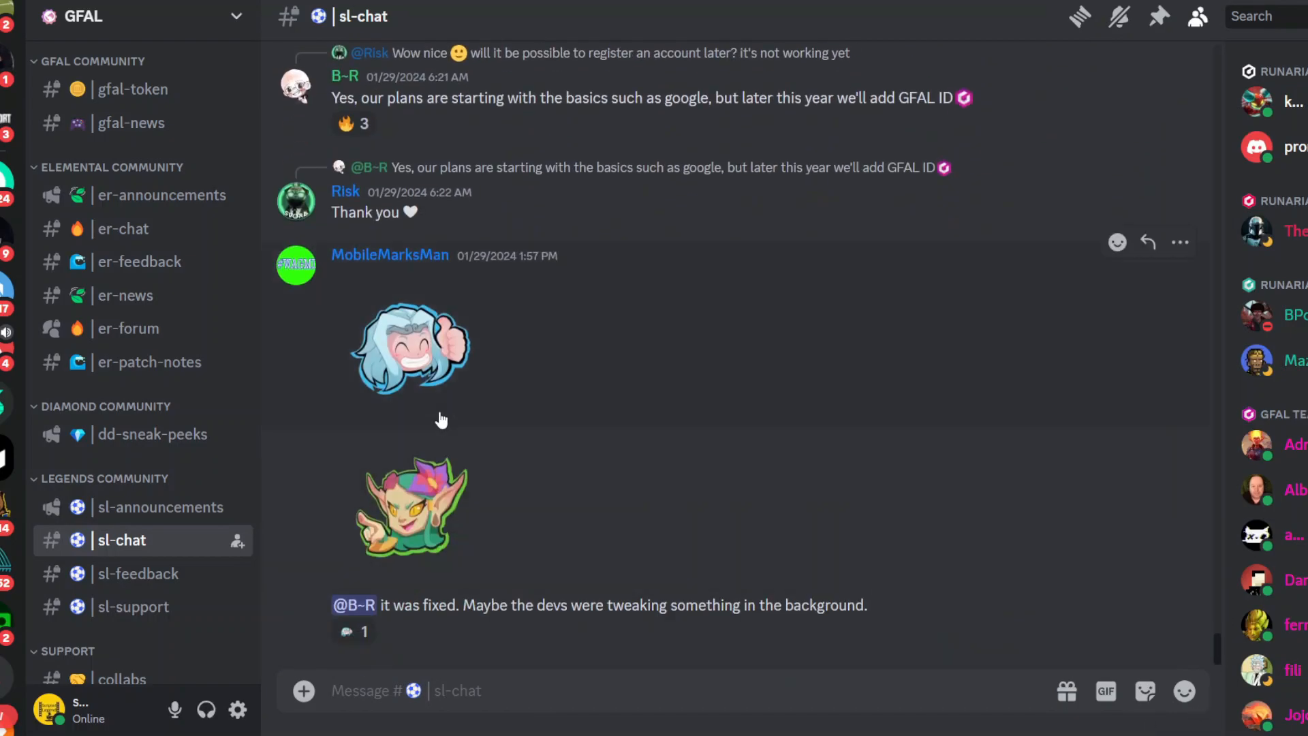
mouse_move(210, 414)
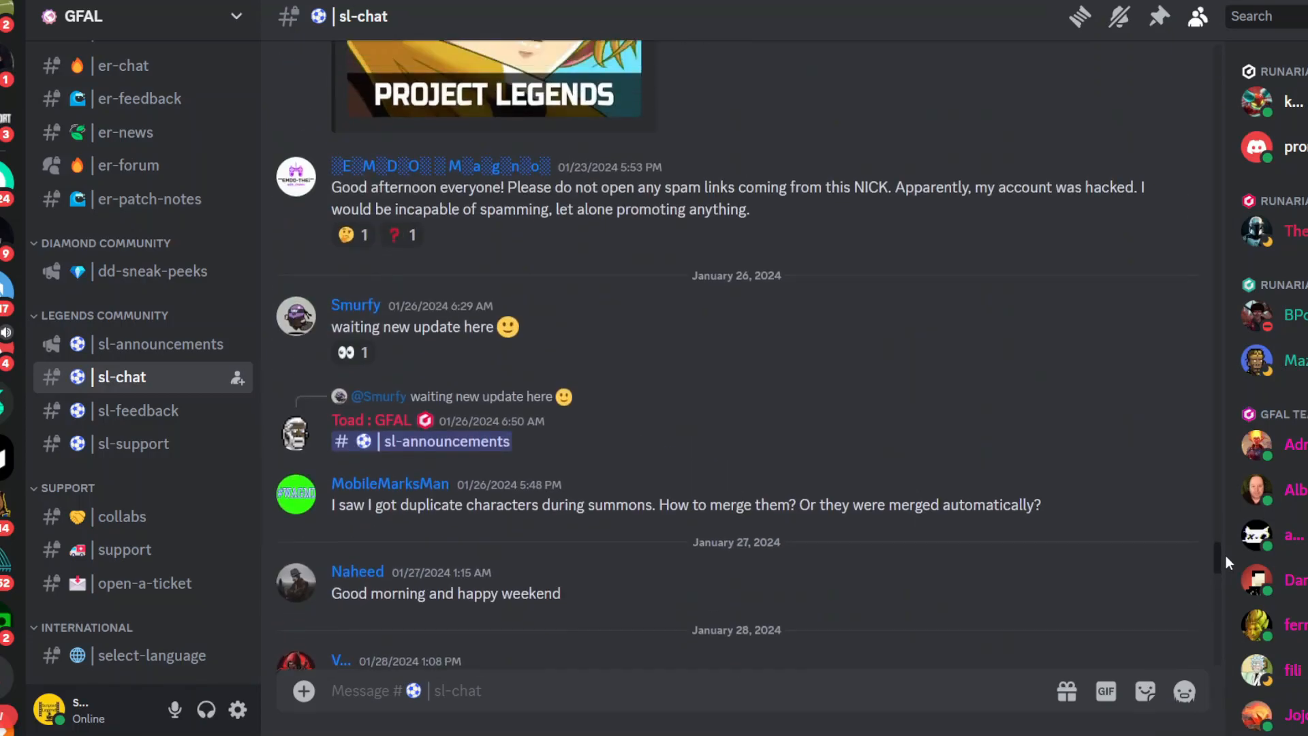
mouse_move(385, 346)
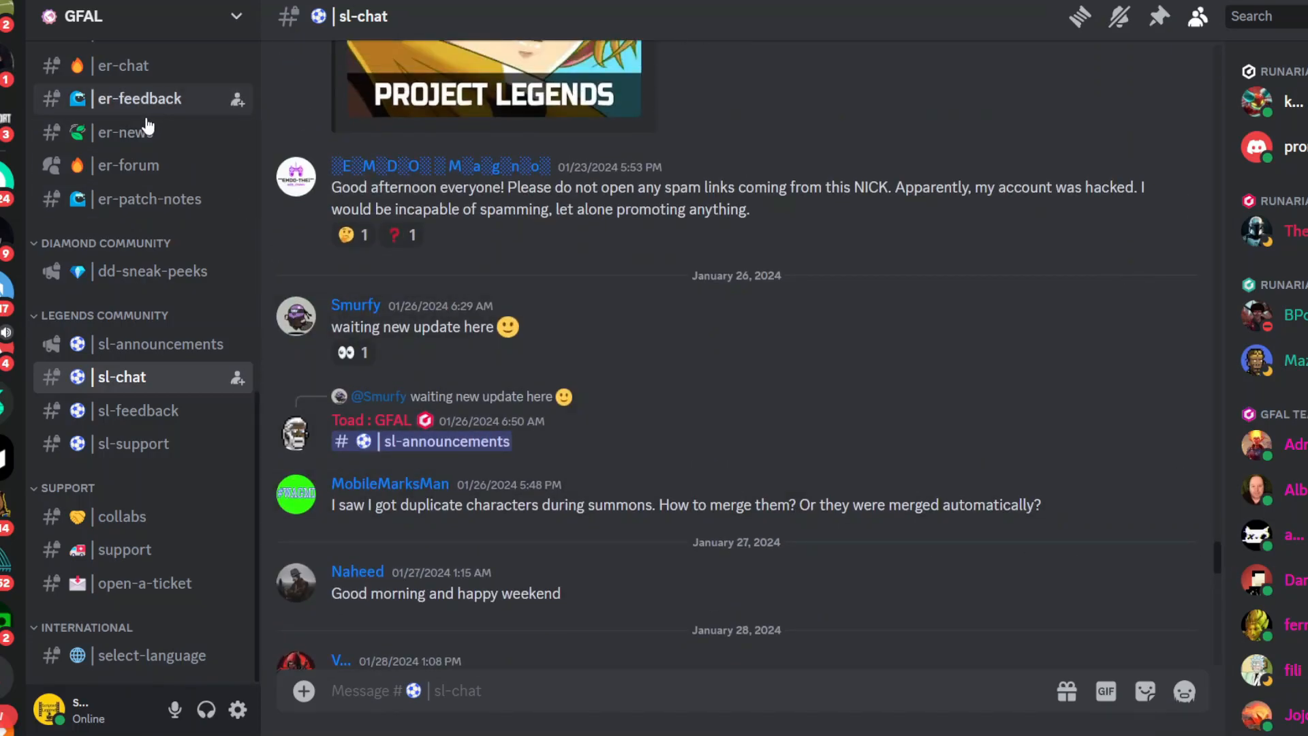
Switch to er-news, landing on GFAL Keeper's January 31 fire hero skin voting tweet
click(122, 133)
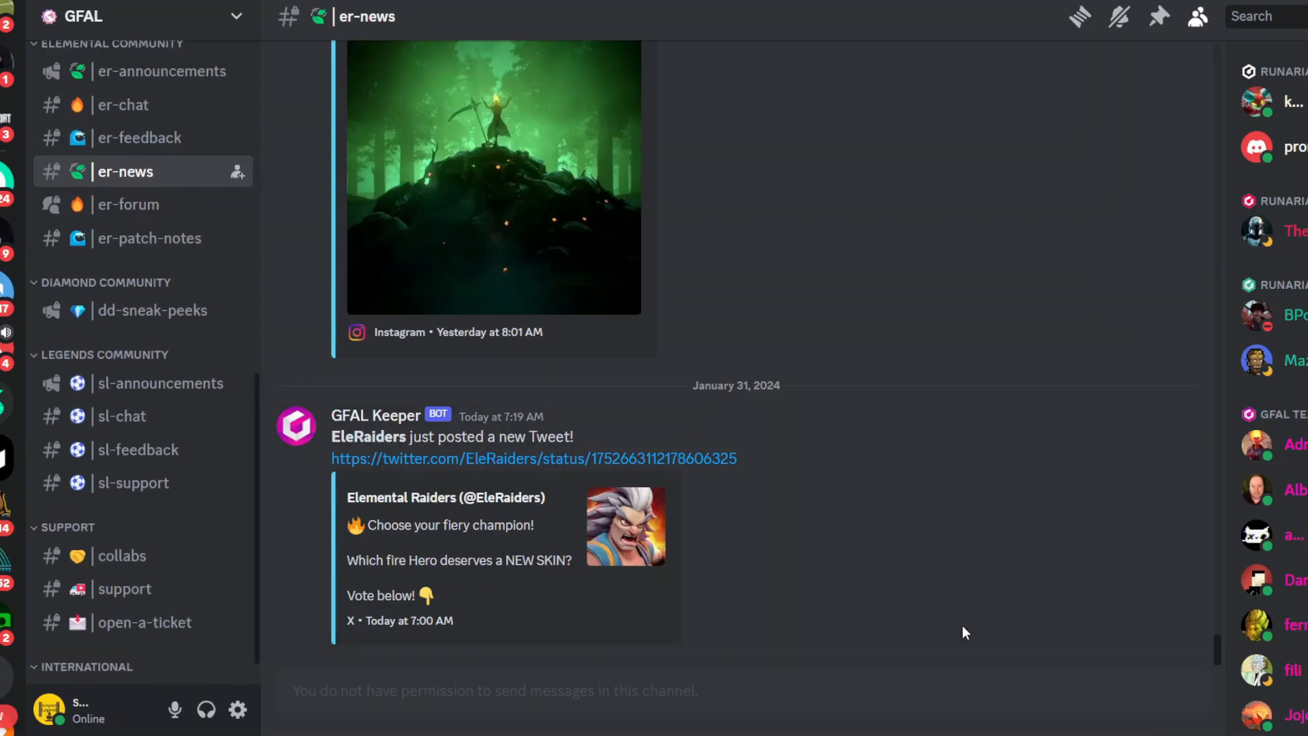
mouse_move(1220, 659)
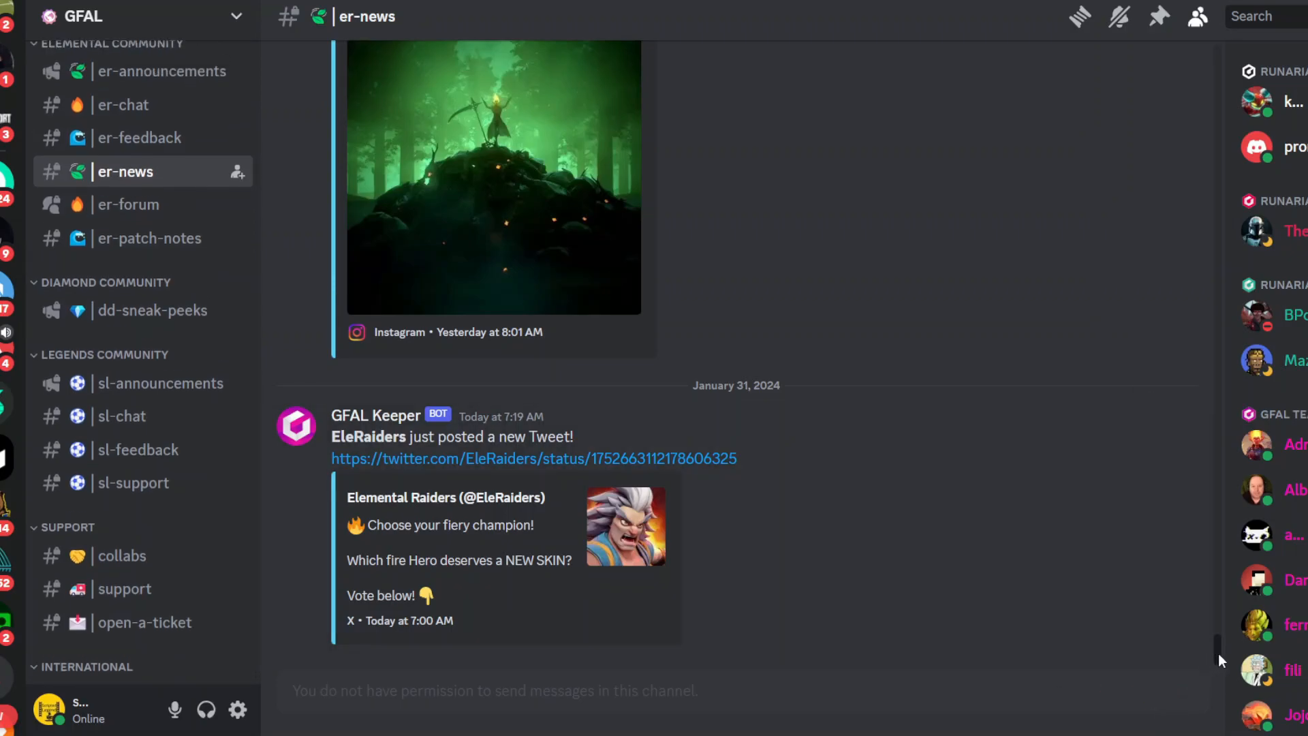